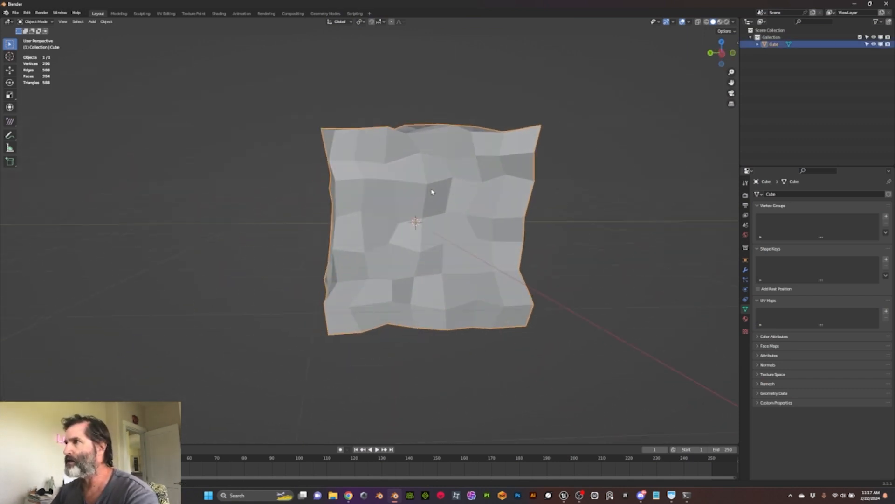
- Inspect the lumpy cube in Edit Mode and the UV Editing layout, confirming it has no UV map
key("Tab")
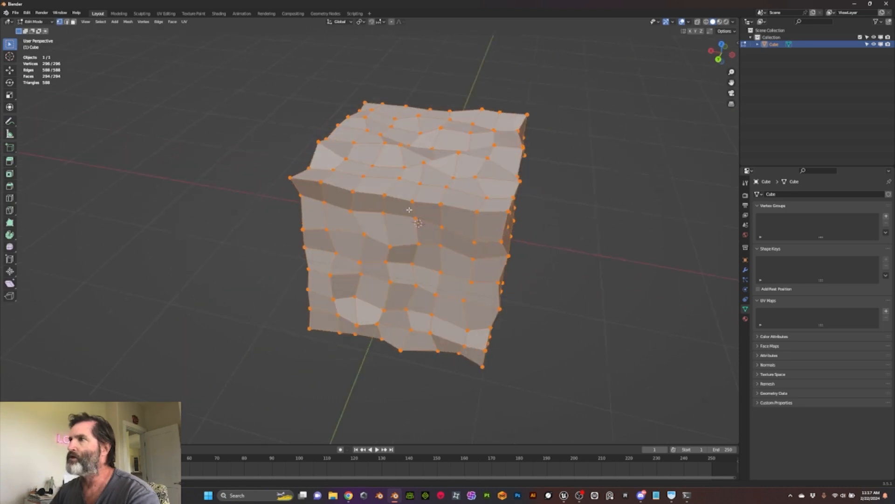
left_click(166, 14)
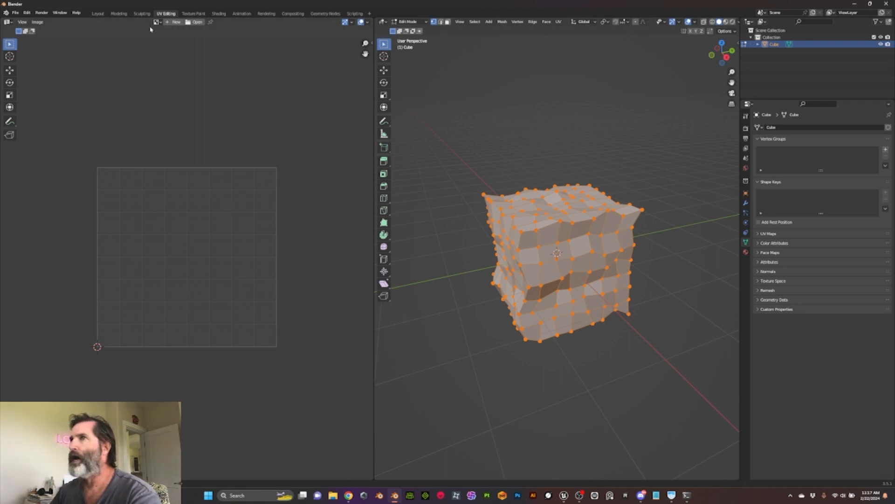
left_click(98, 13)
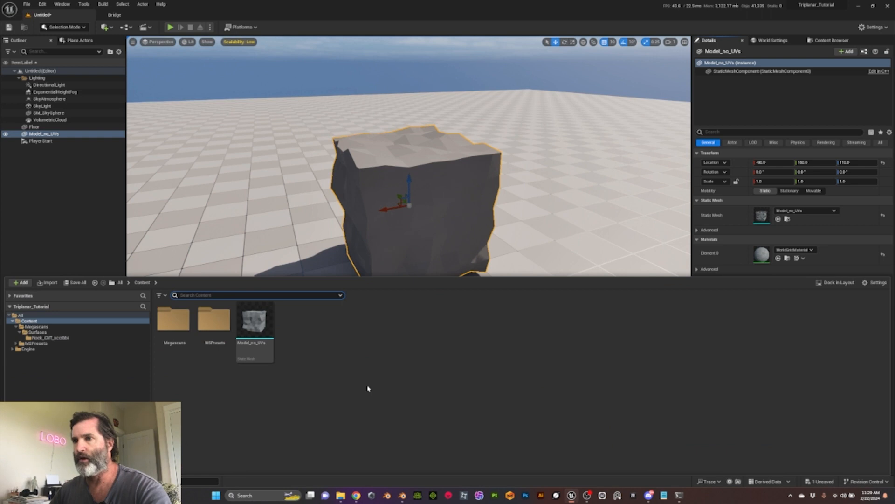
- Create a new material named M_Triplanar in the Content Browser and bring it up for editing
right_click(368, 388)
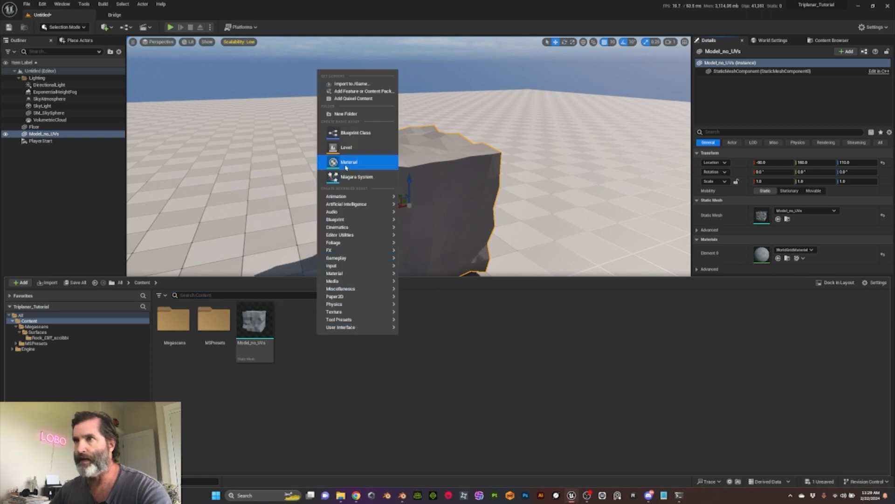
left_click(348, 161)
type("M_Triplanar")
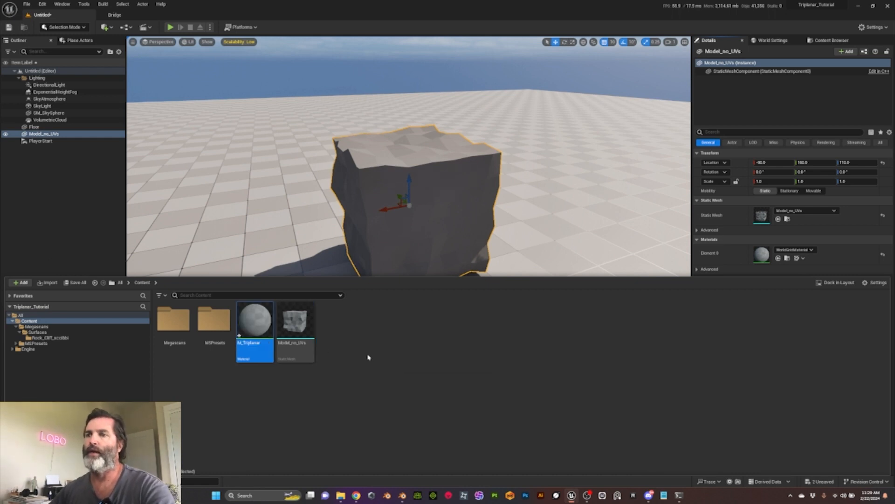
double_click(255, 319)
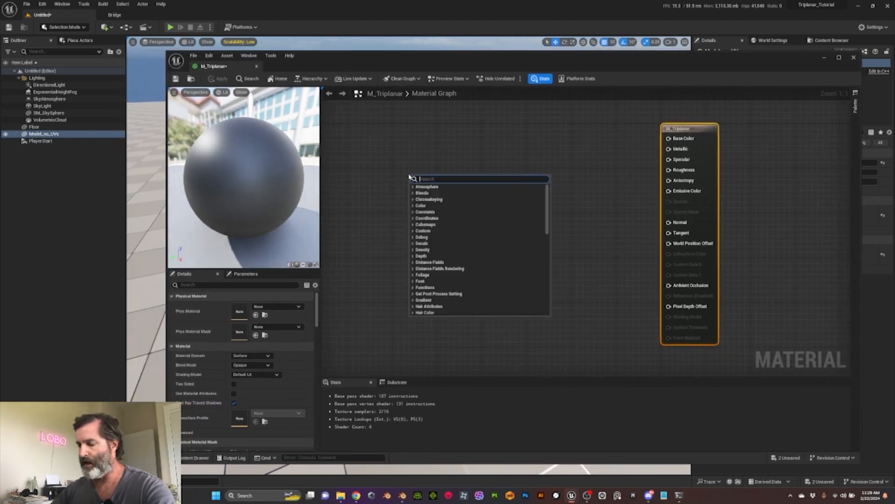
- Add texture object parameters Diffuse, Masks and Normal, giving Normal a default normal map texture
type("texture")
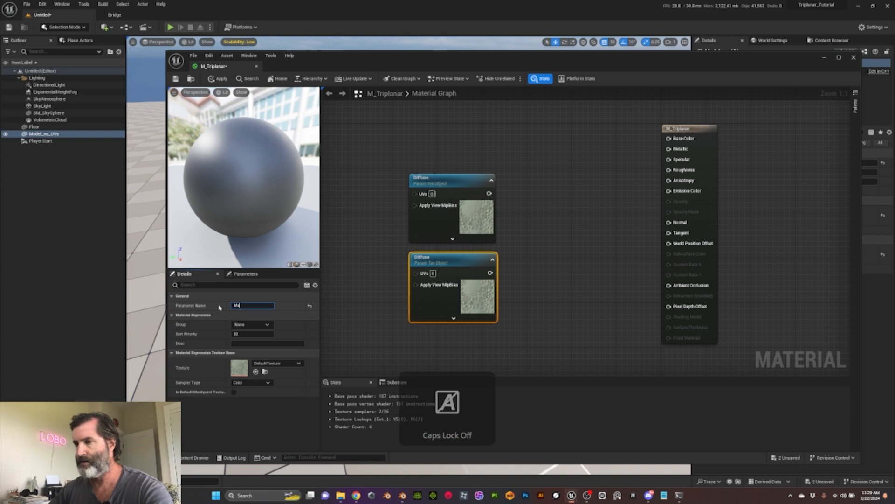
type("Masks")
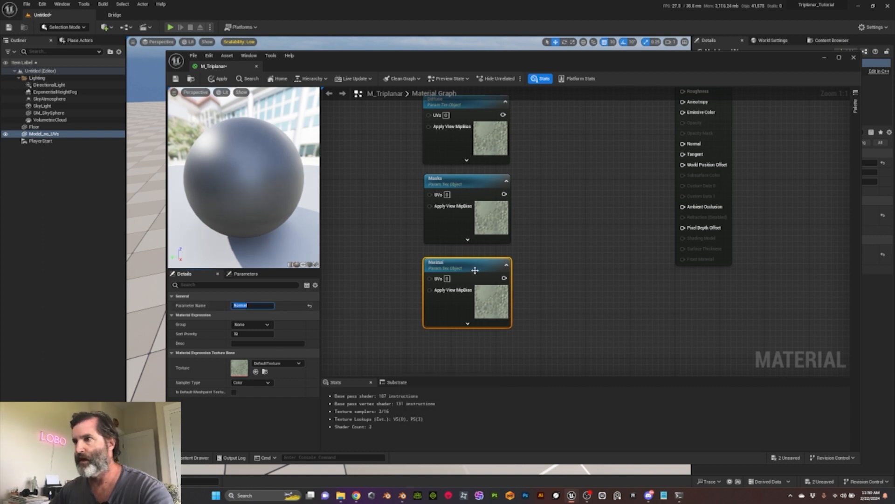
left_click(298, 363)
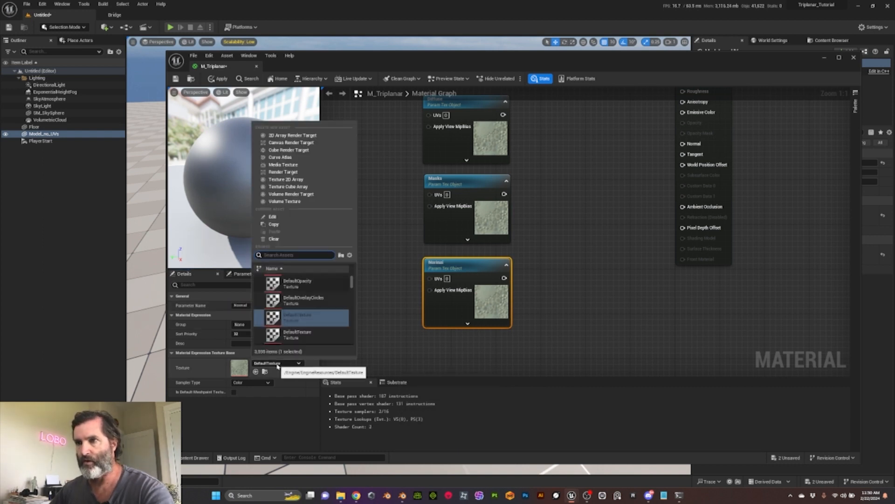
type("default")
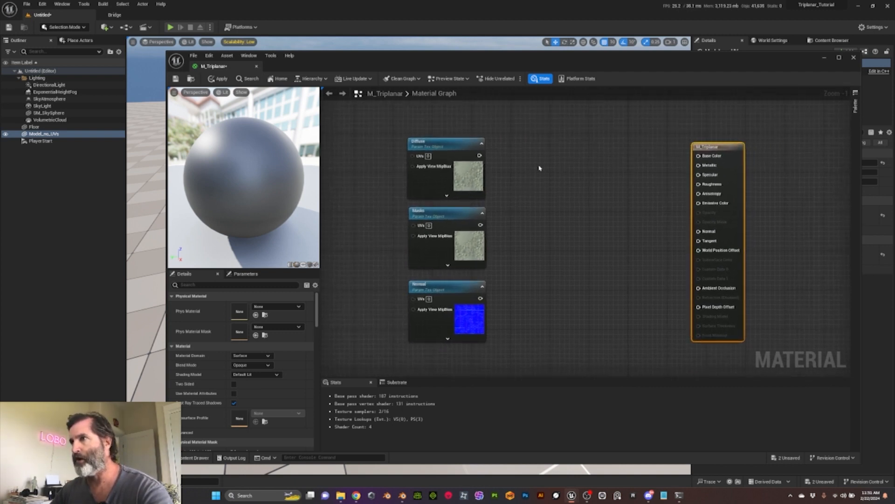
- Add two WorldAlignedTexture nodes and a WorldAlignedNormal node; wire Diffuse's XYZ Texture into Base Color and Masks into the second
type("worldalign")
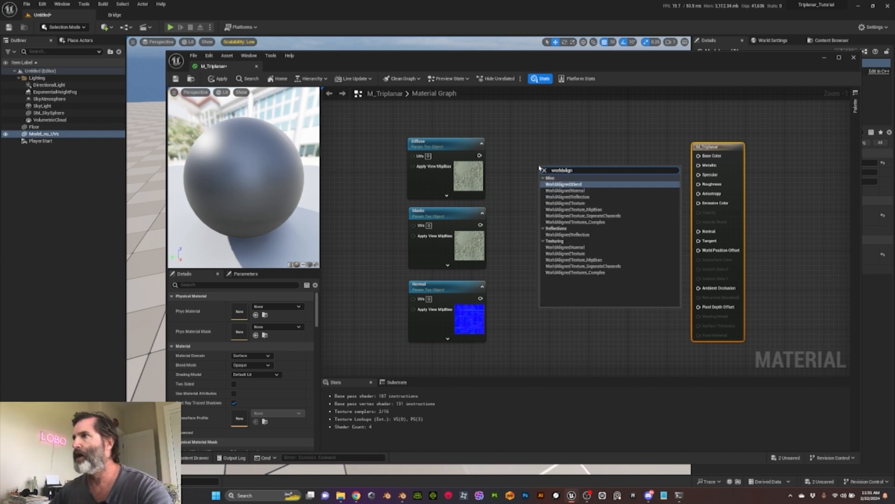
mouse_move(551, 205)
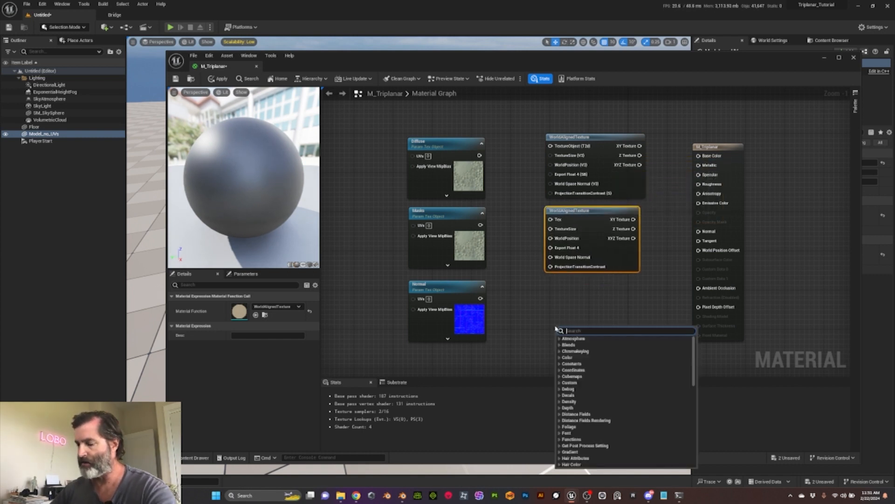
type("worldali")
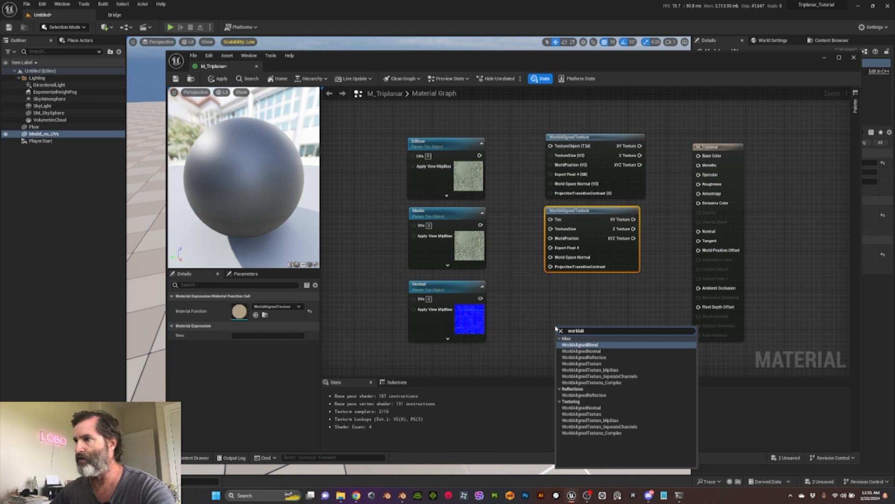
left_click(581, 352)
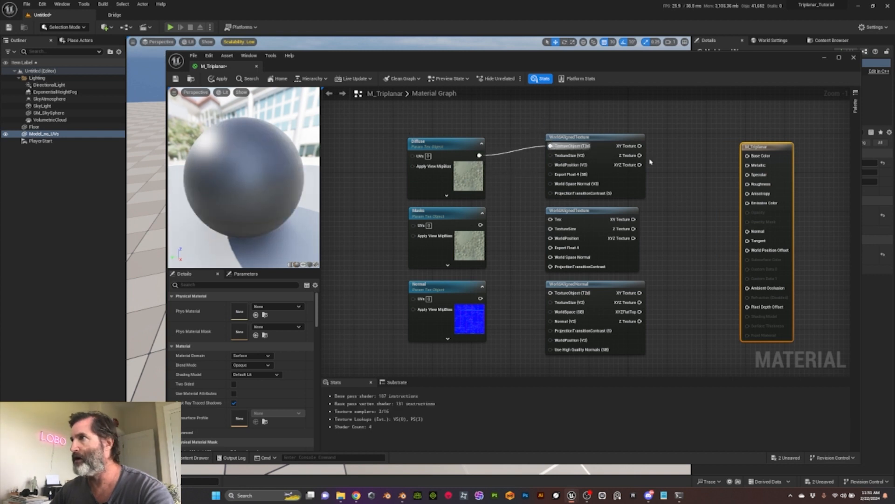
left_click_drag(636, 165, 717, 168)
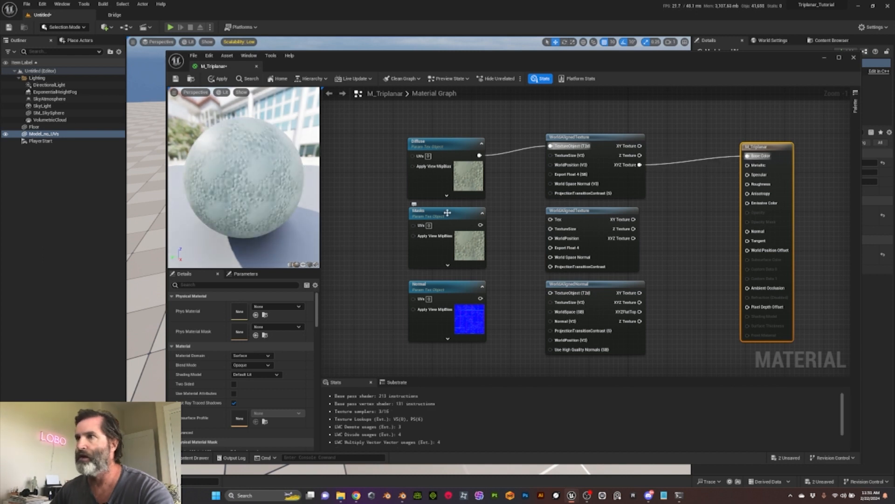
left_click(447, 212)
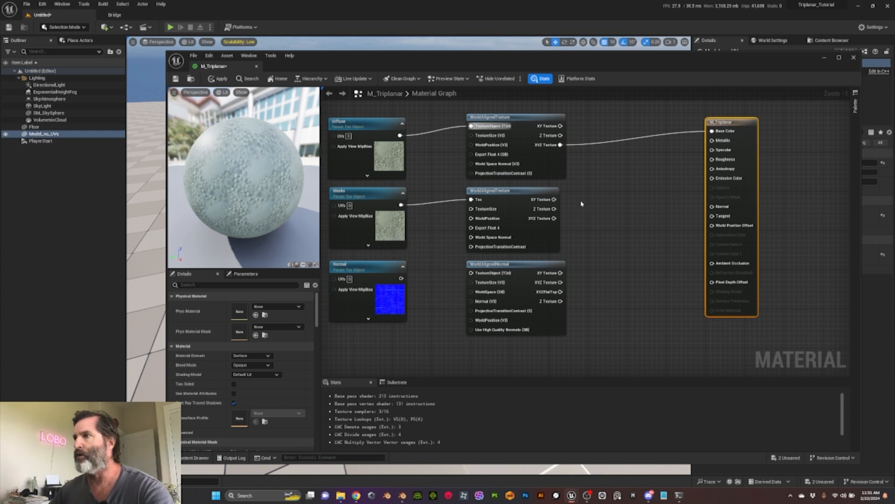
- Add ComponentMask nodes after the Masks projection, set their channels, and feed Roughness and Ambient Occlusion
type("componet")
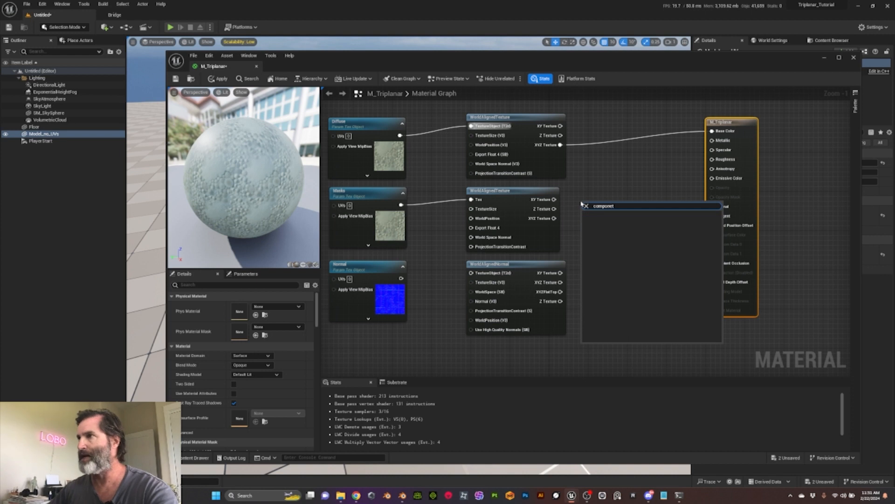
type("compone")
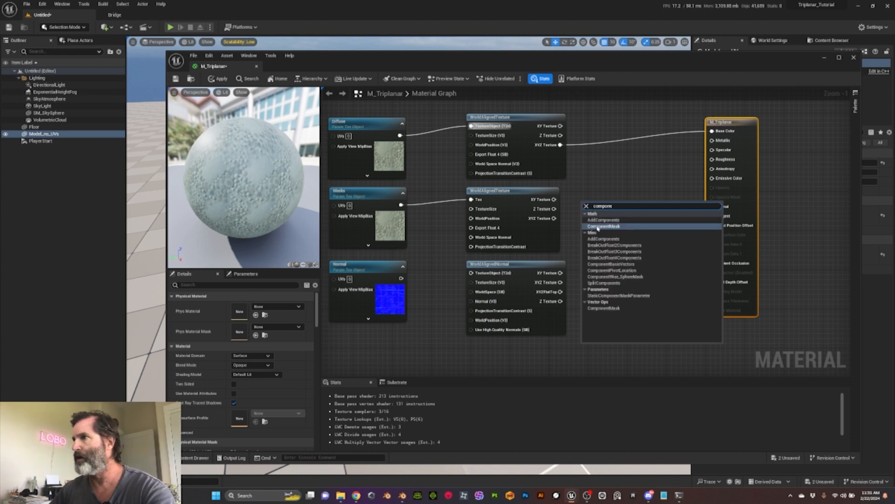
left_click(604, 226)
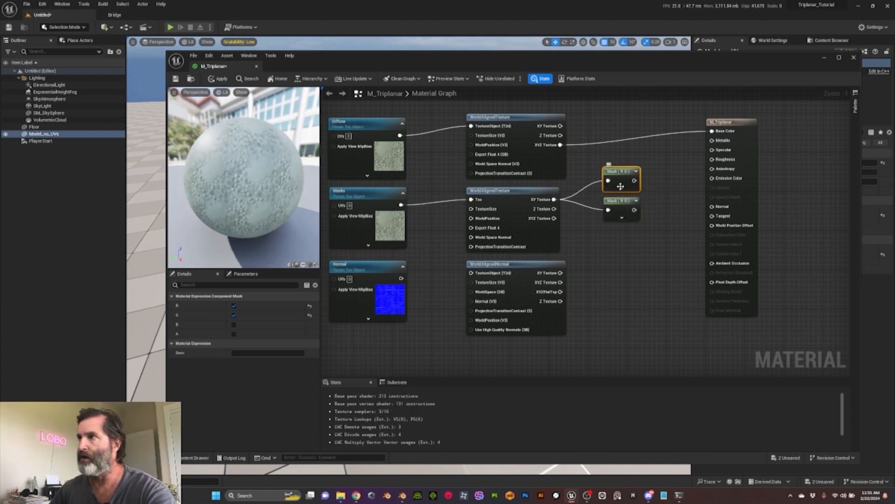
left_click(233, 315)
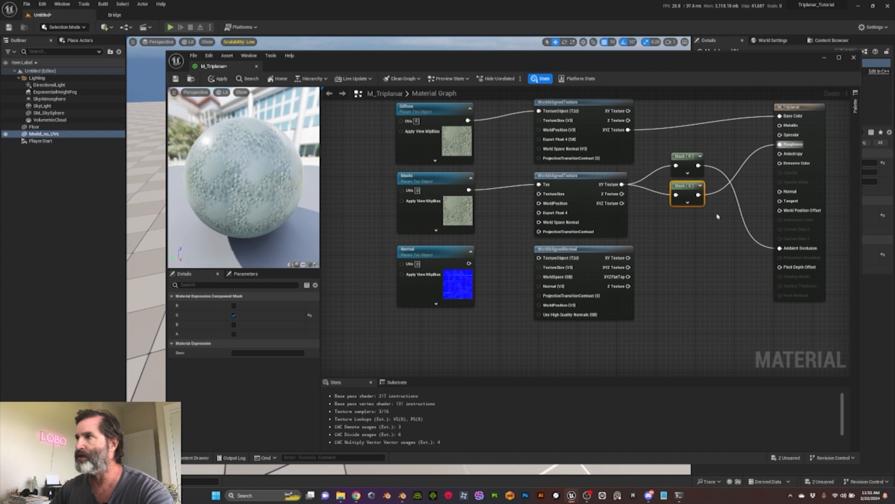
mouse_move(791, 125)
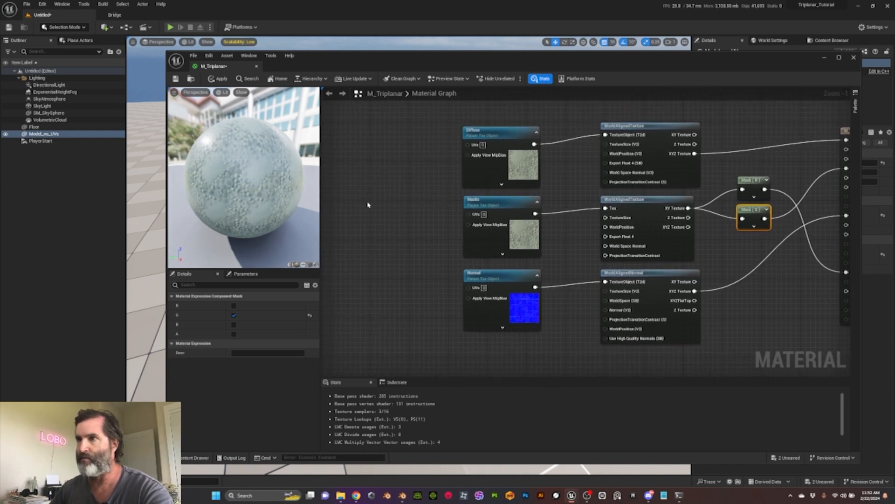
- Add a Texture Size scalar parameter with default 200 feeding all three world-aligned nodes' TextureSize inputs
right_click(388, 208)
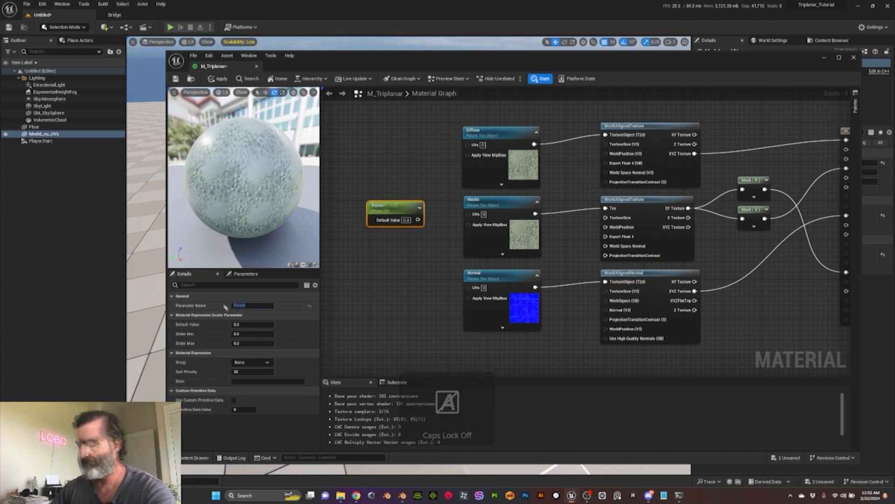
type("Texture Size")
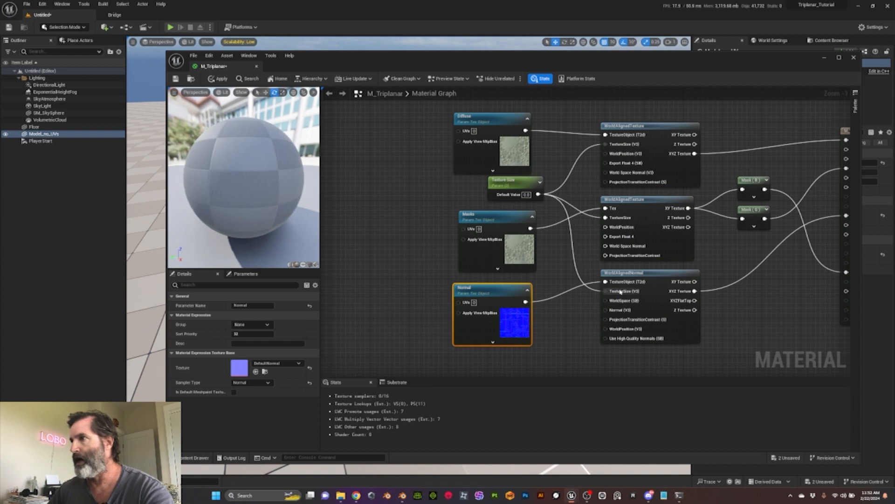
left_click(507, 180)
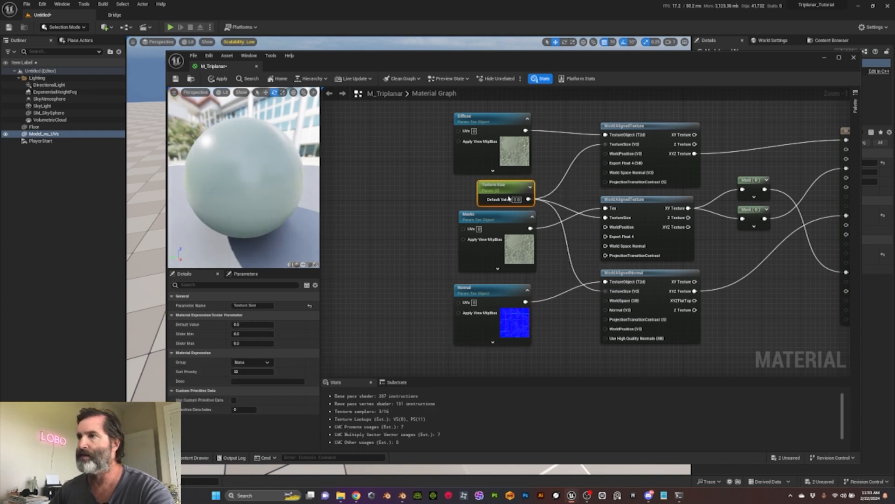
left_click(251, 324)
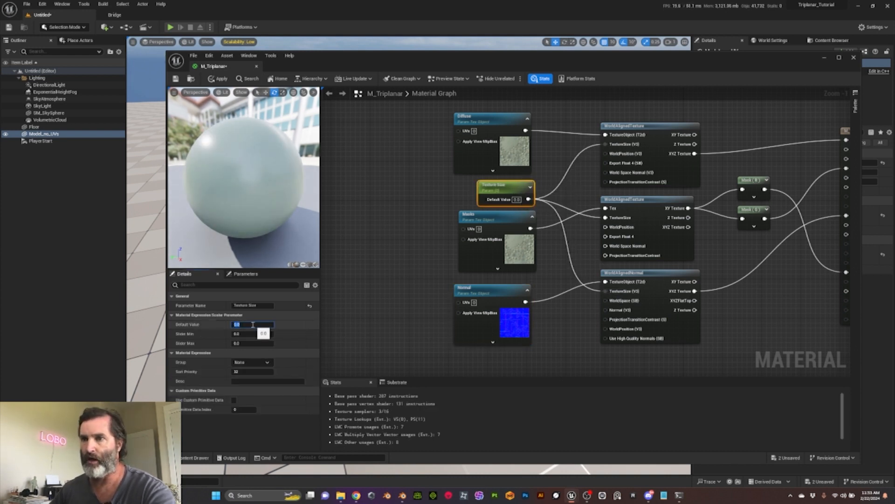
type("200.0")
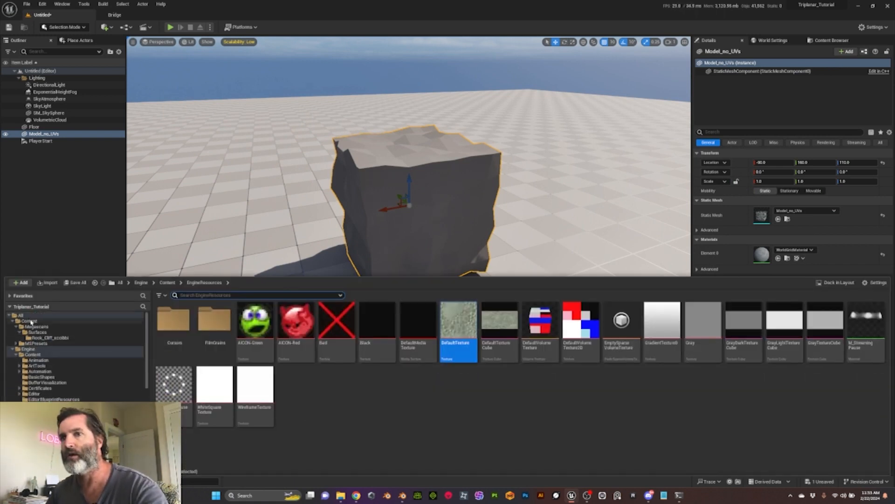
- Create material instance MI_Triplanar from M_Triplanar and bring it up for editing
right_click(254, 320)
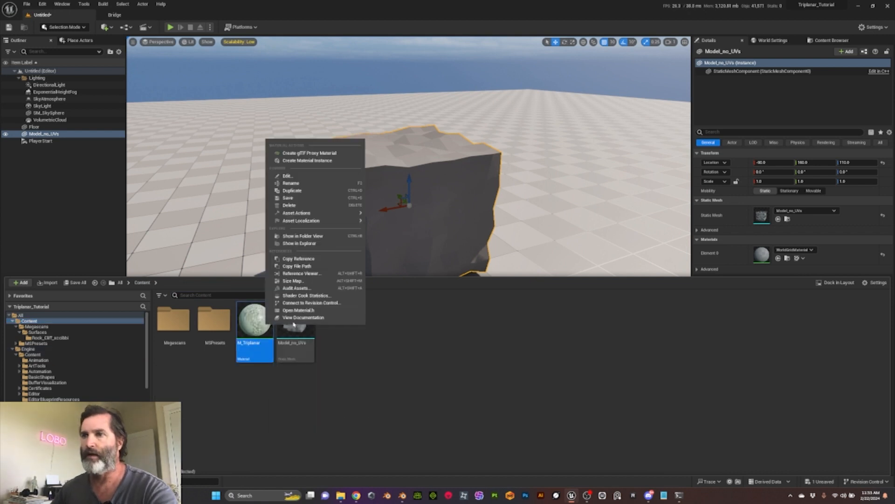
mouse_move(288, 176)
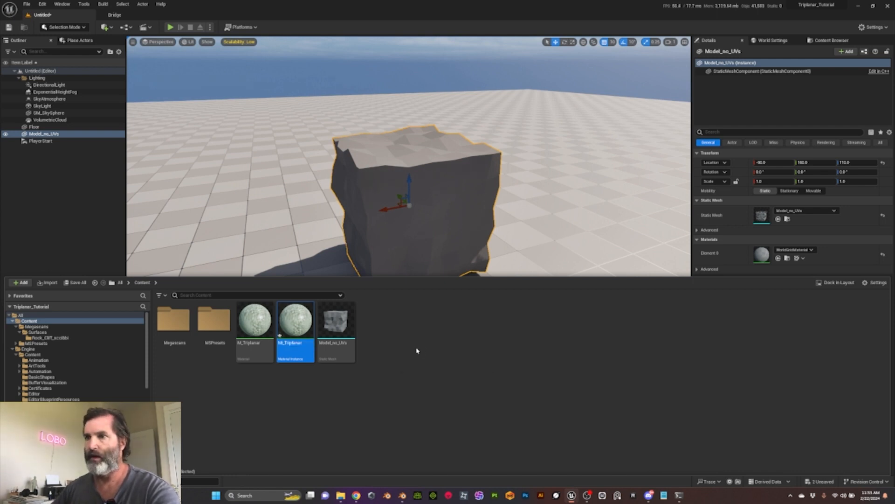
double_click(296, 319)
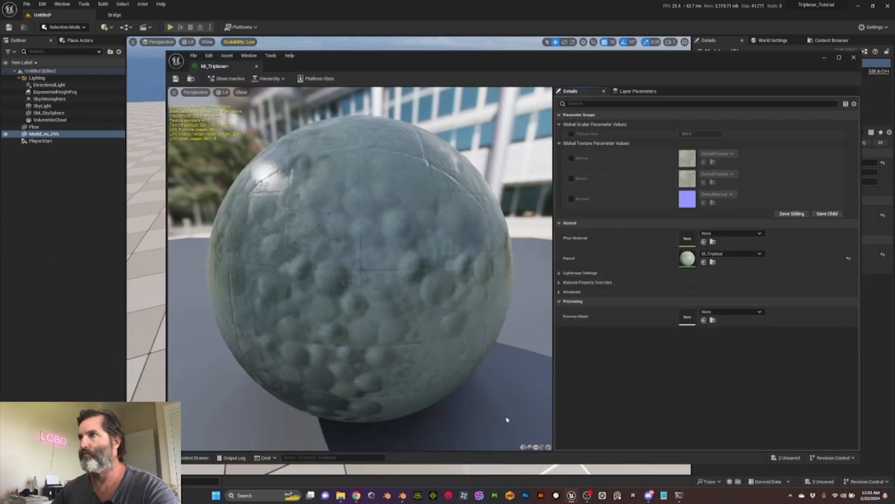
left_click(193, 457)
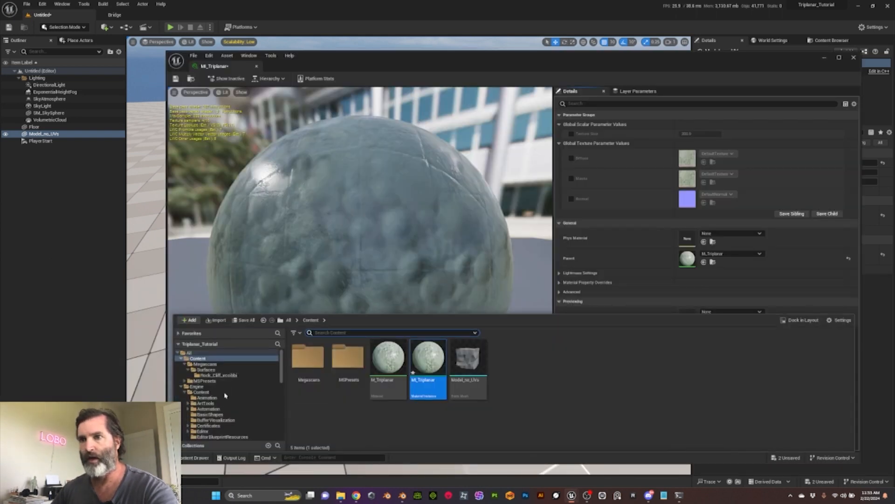
- Override Diffuse, Normal and Texture Size parameters, assigning the Megascans rock cliff textures
left_click(218, 375)
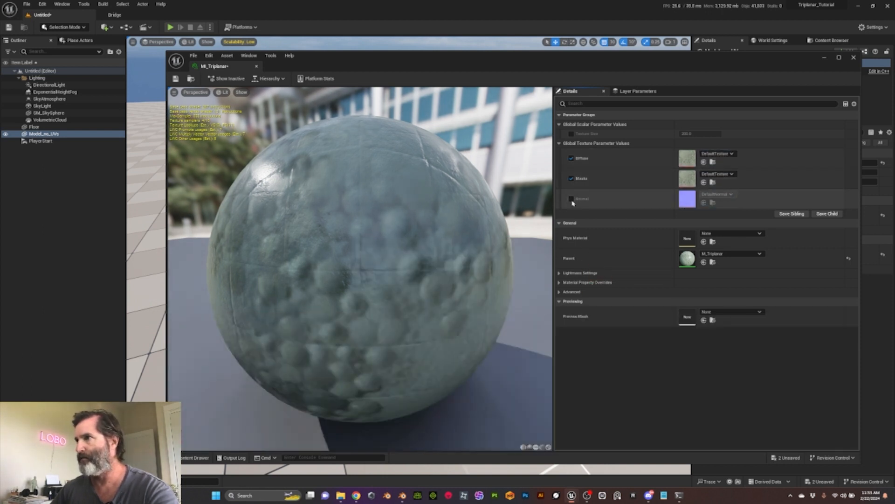
left_click(571, 199)
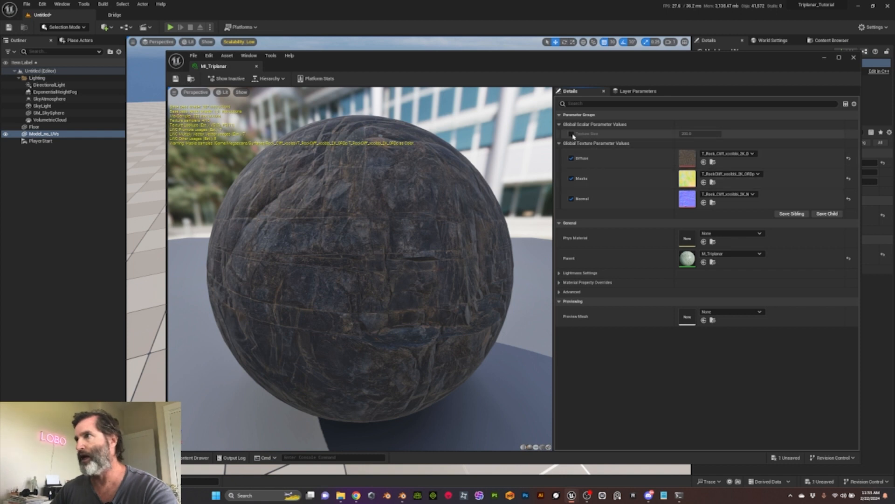
left_click(571, 134)
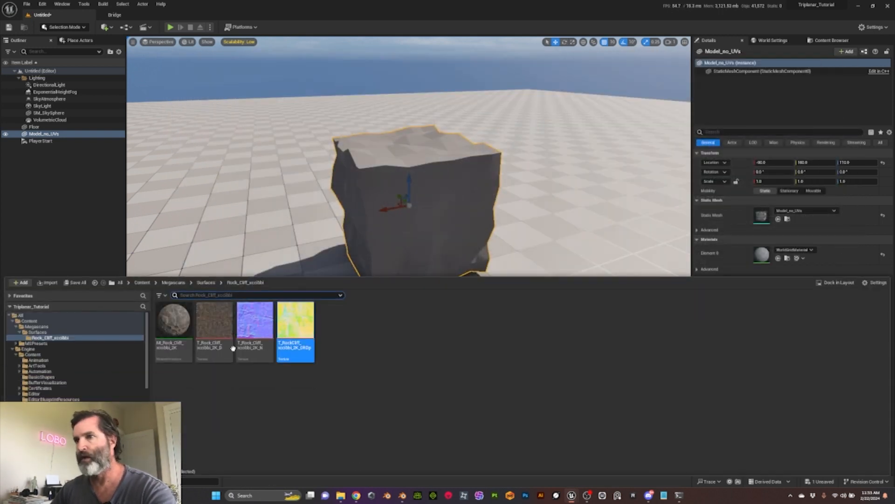
left_click(29, 320)
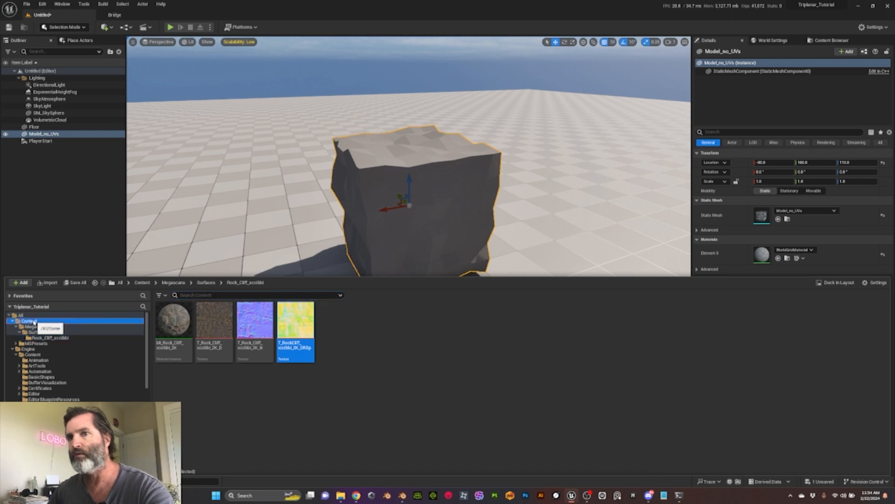